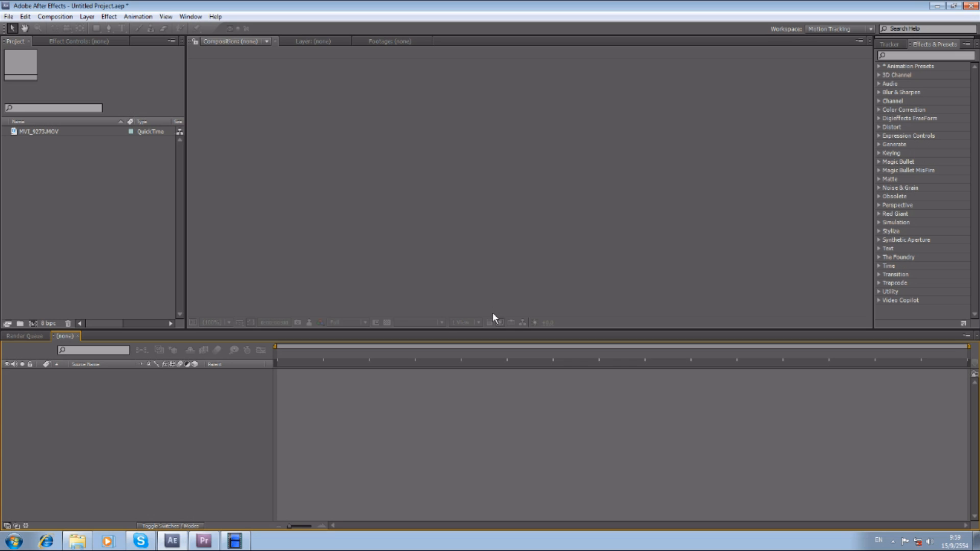
mouse_move(501, 336)
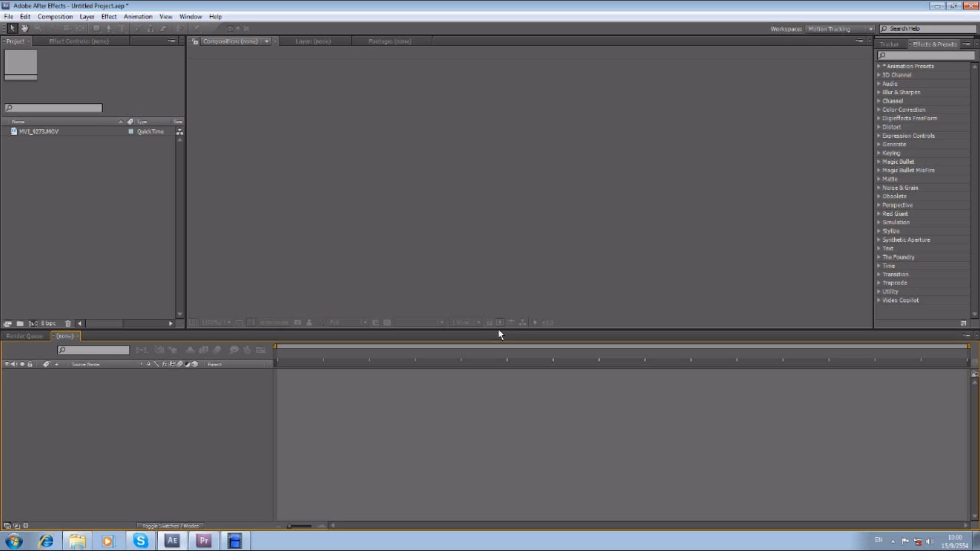
mouse_move(484, 315)
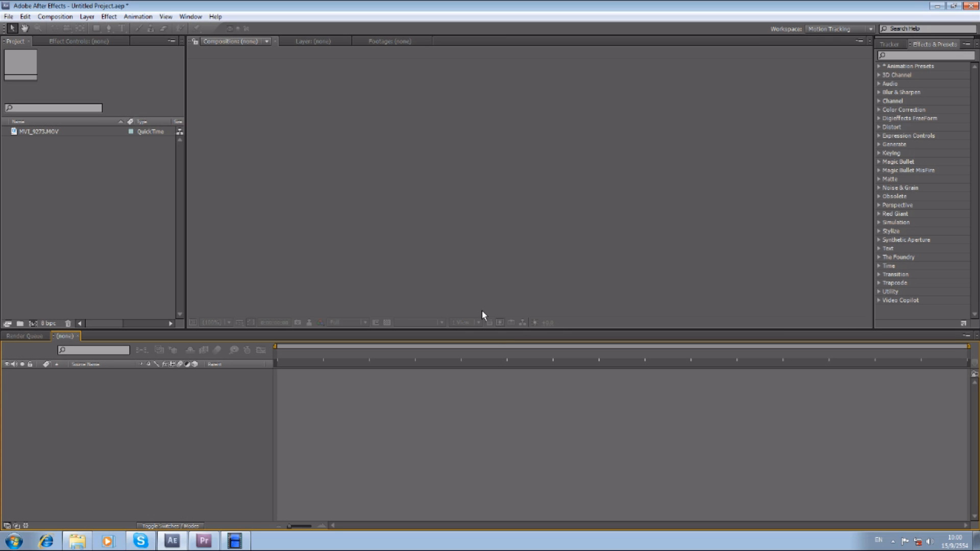
mouse_move(367, 257)
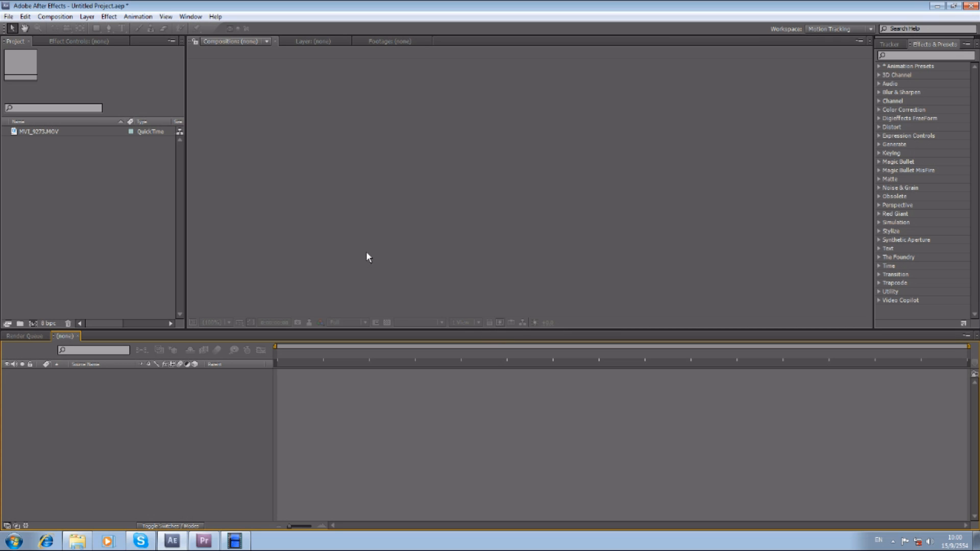
mouse_move(368, 263)
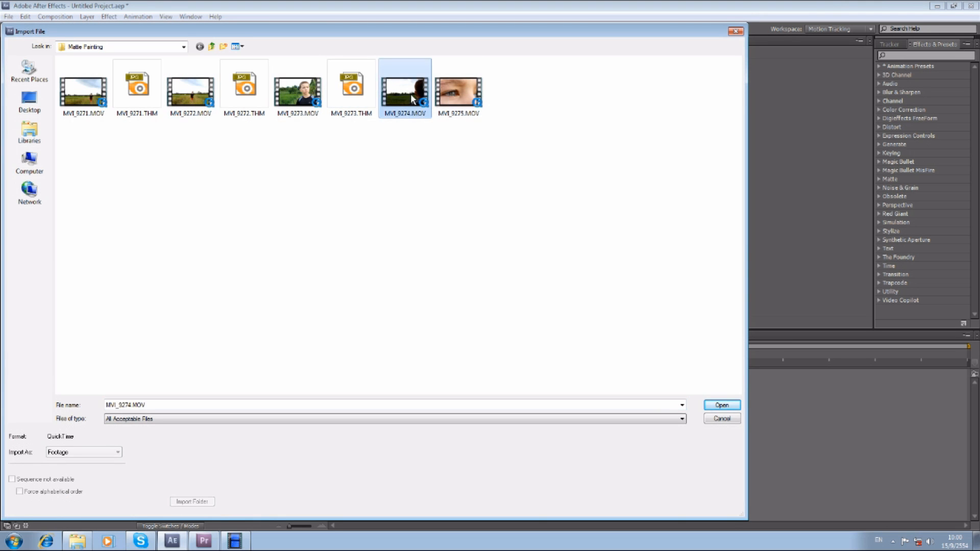
Import MVI_9274.MOV and build a new composition from the field clip.
left_click(720, 405)
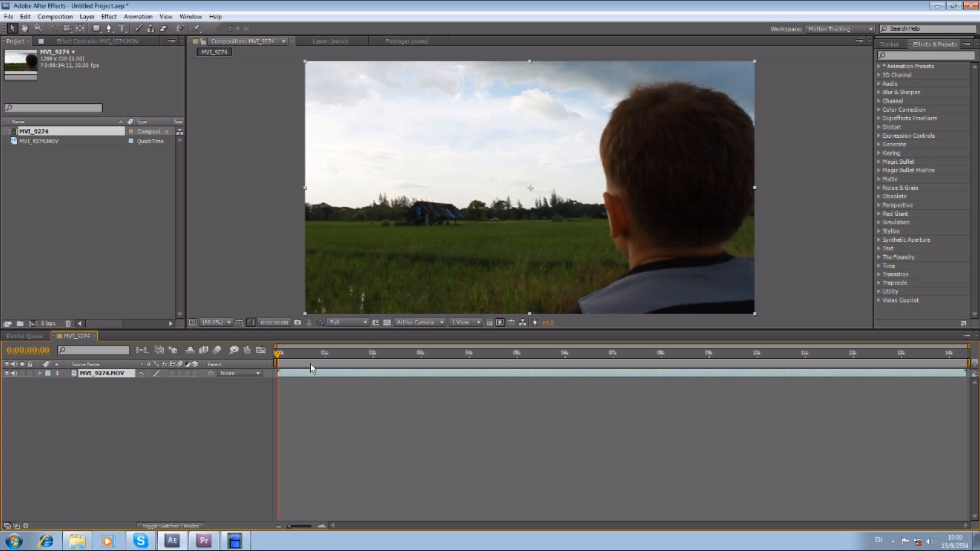
left_click(592, 352)
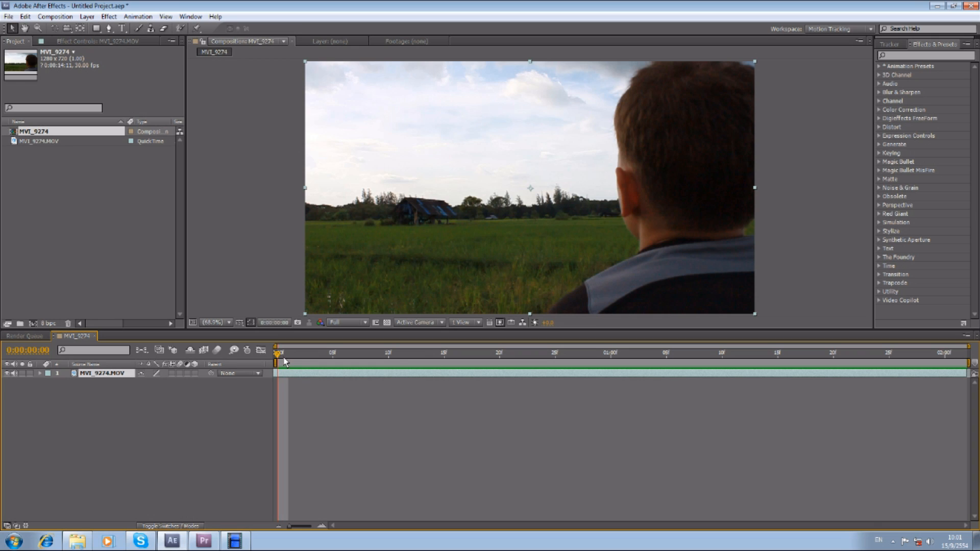
mouse_move(363, 193)
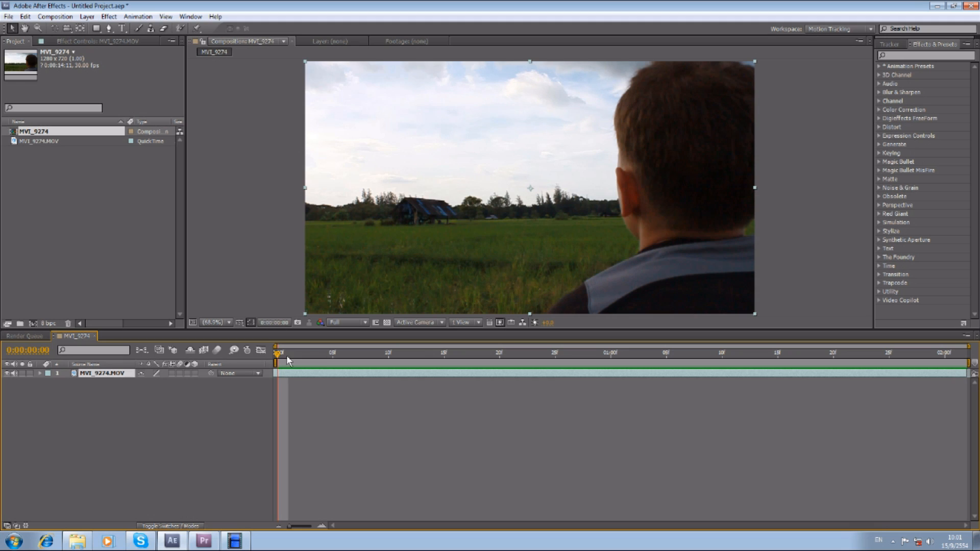
mouse_move(93, 263)
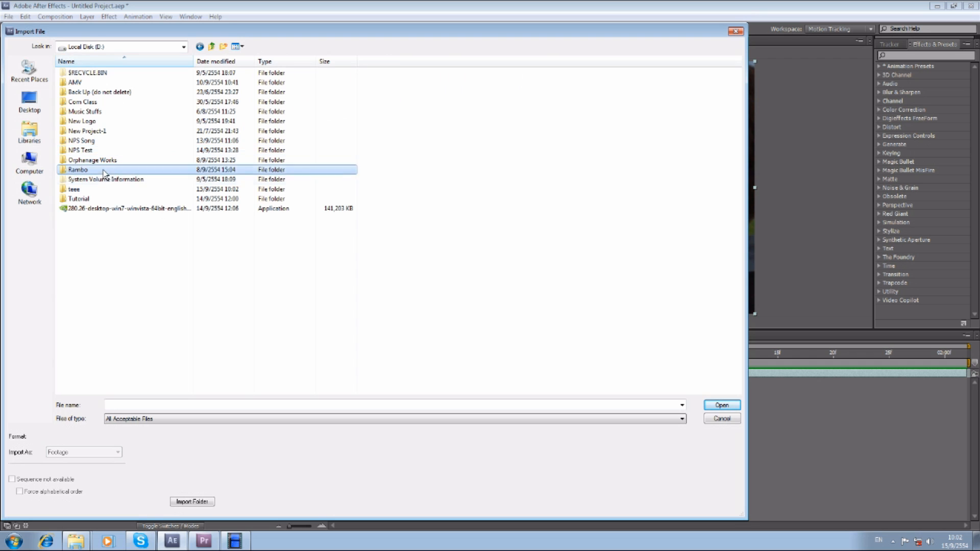
Import mounteverest.psd and the Saumur castle PSD, then return to the MVI_9274 composition.
left_click(720, 404)
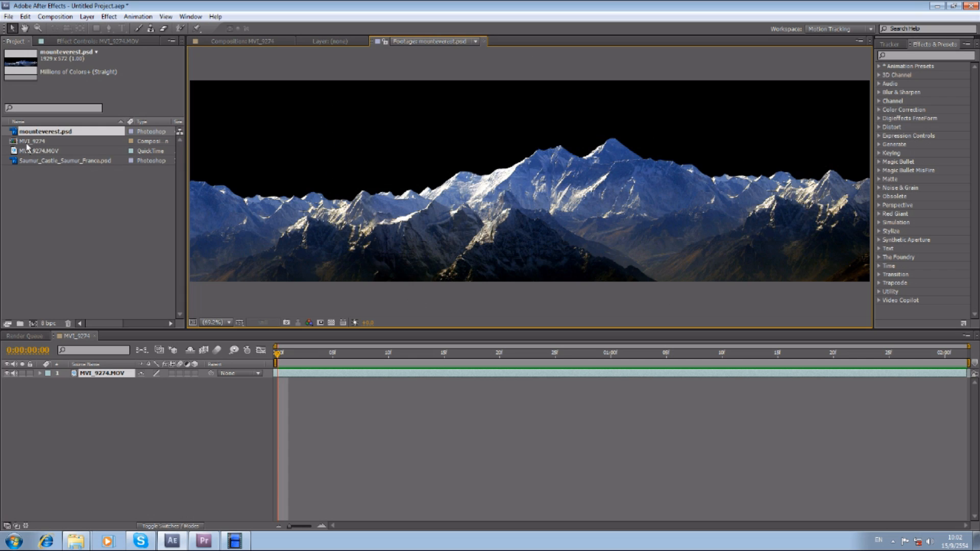
left_click(244, 41)
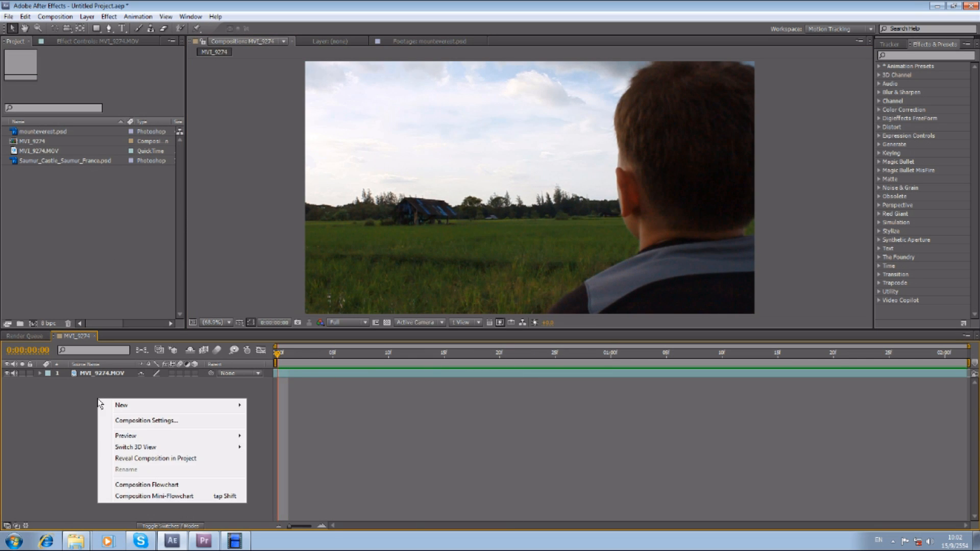
mouse_move(121, 405)
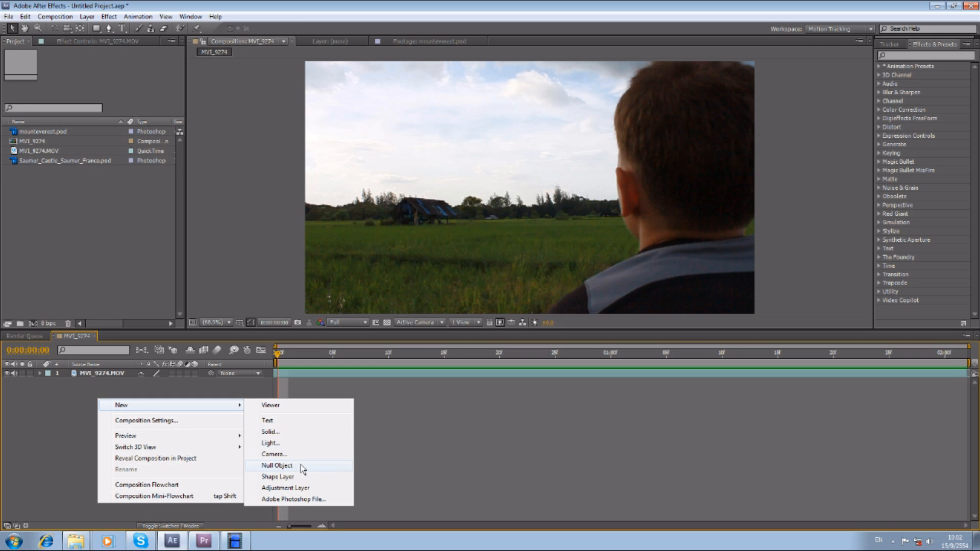
Add a Null Object layer above MVI_9274.MOV via the timeline context menu.
left_click(277, 465)
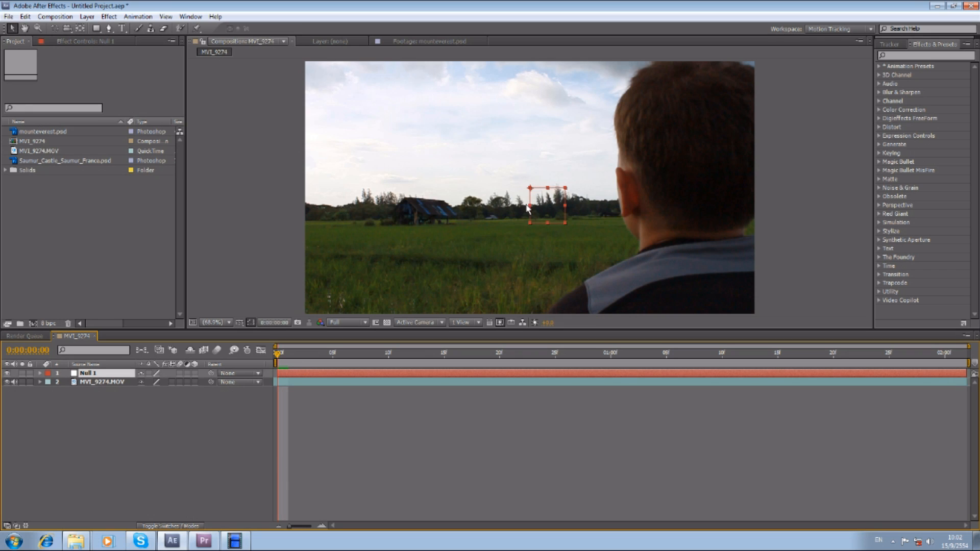
mouse_move(545, 232)
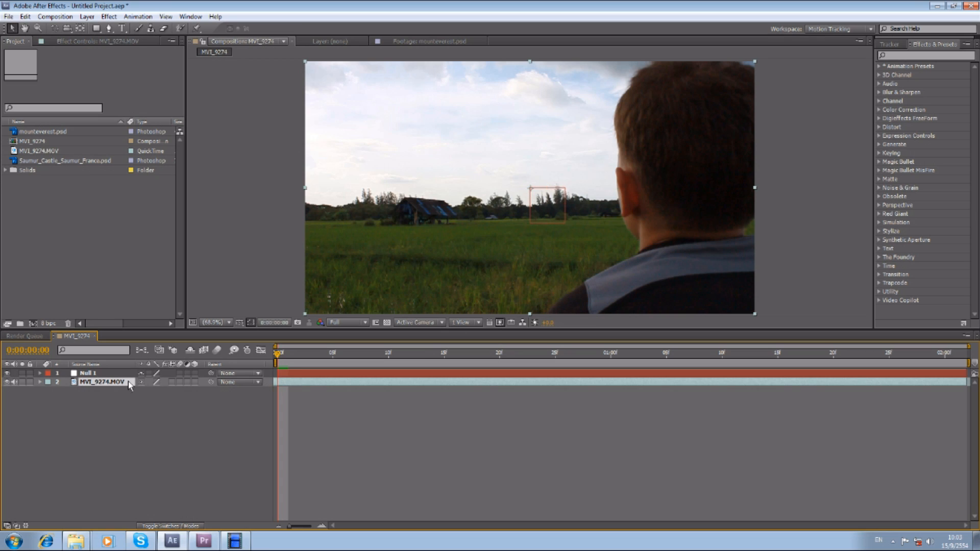
mouse_move(884, 49)
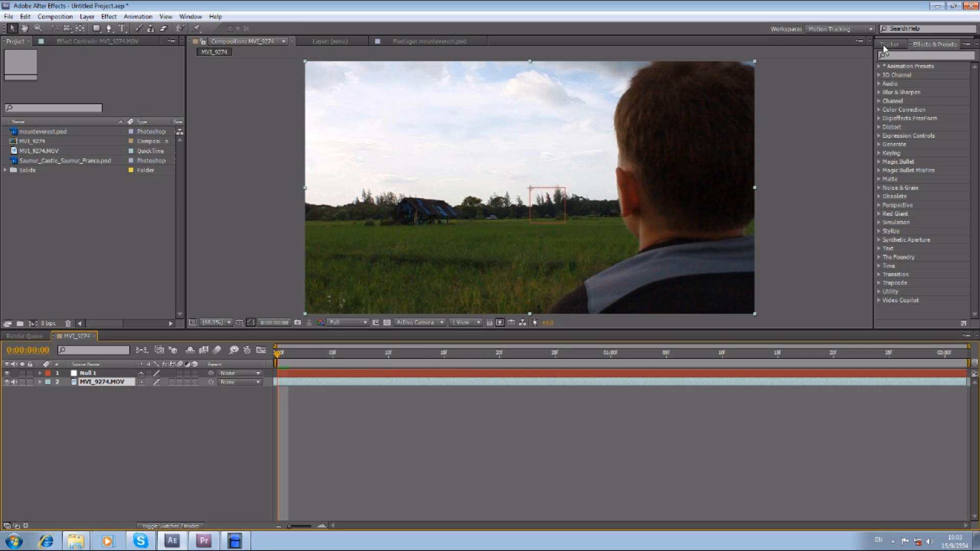
Start Track Motion on MVI_9274.MOV from the Tracker panel so a track point appears.
left_click(889, 44)
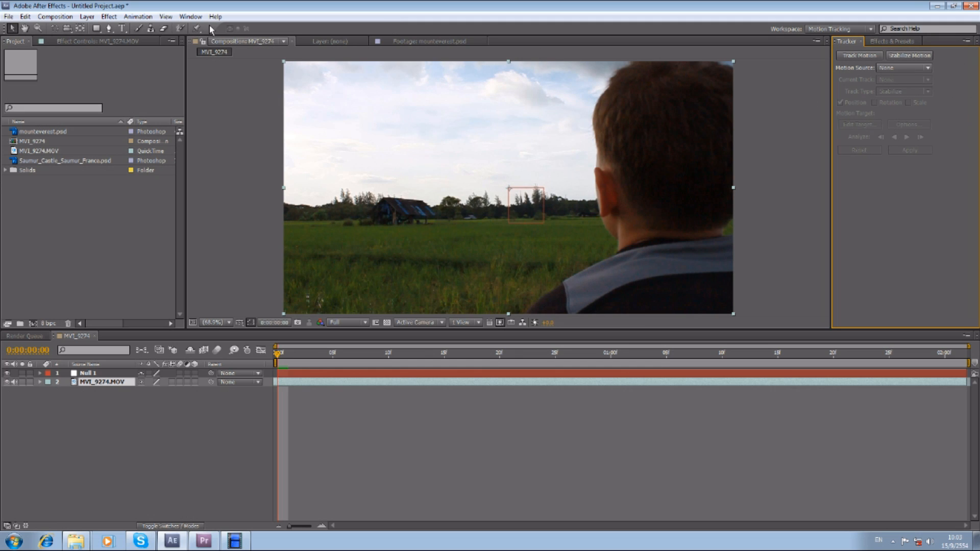
left_click(190, 17)
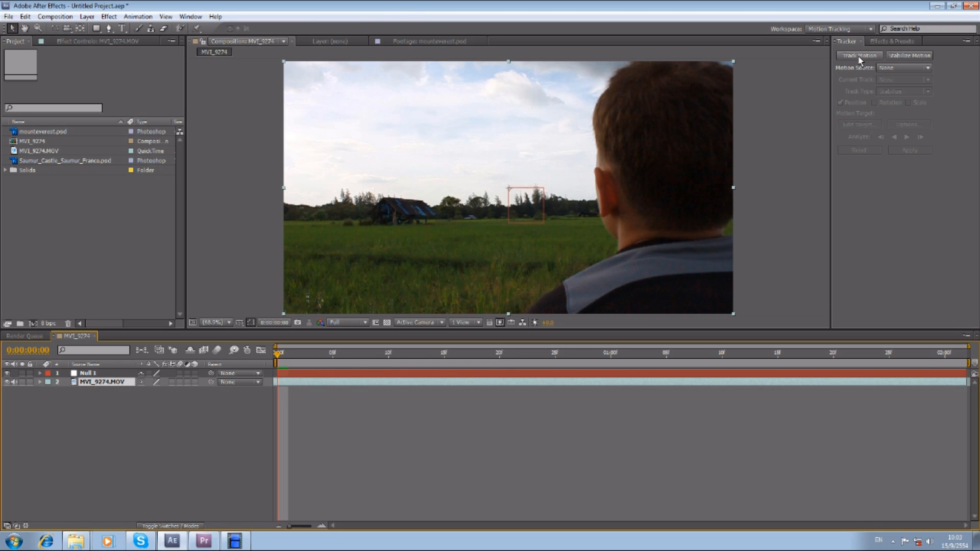
left_click(858, 55)
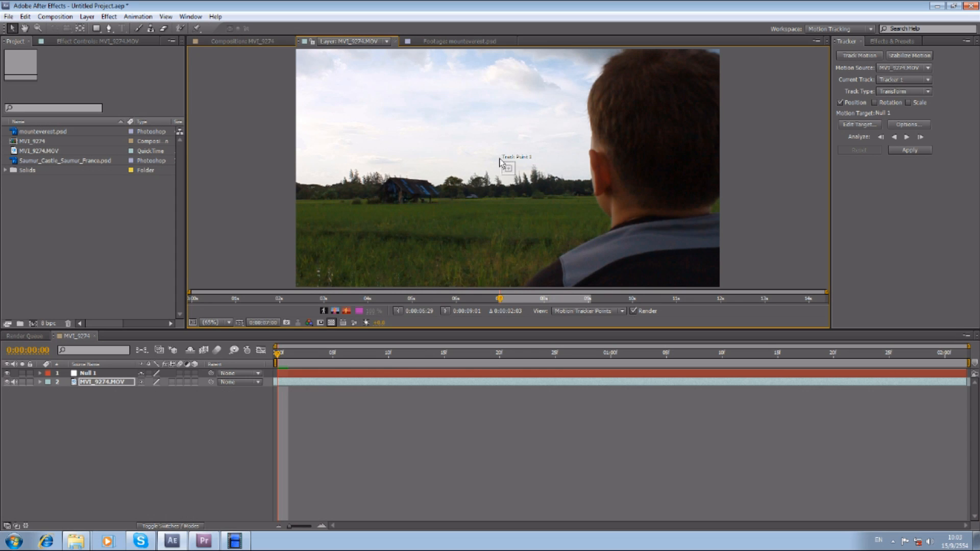
Enable Rotation and place Track Points 1 and 2 on high-contrast treetops beside the barn.
left_click(211, 323)
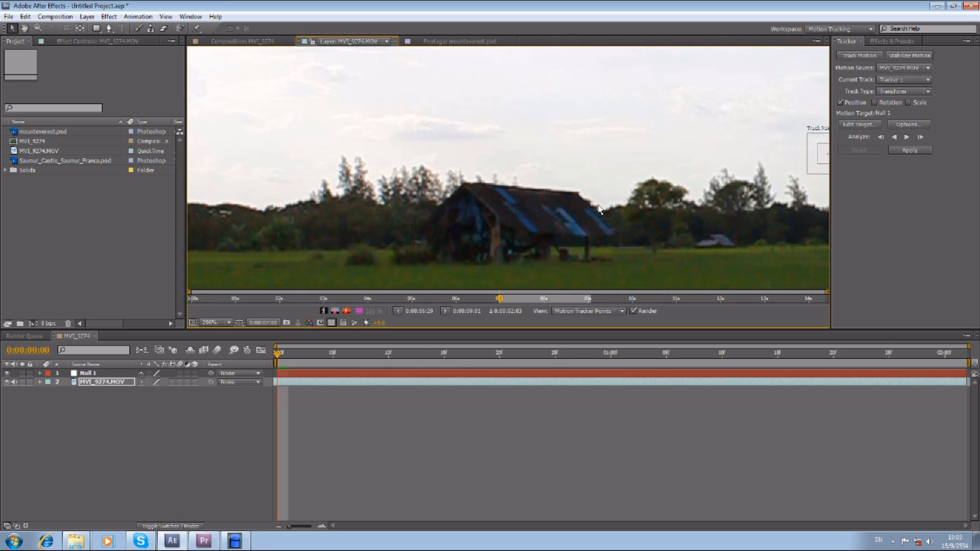
left_click(214, 322)
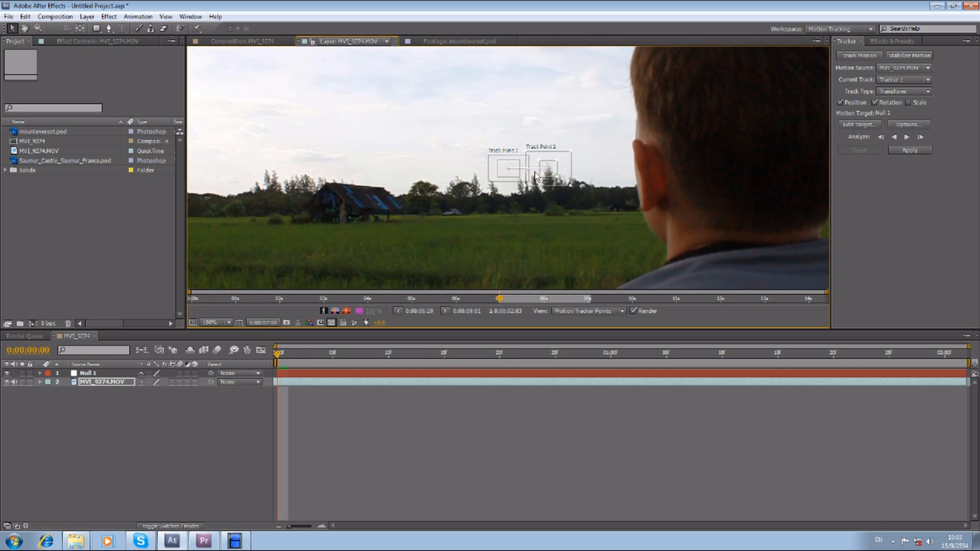
left_click_drag(507, 166, 268, 177)
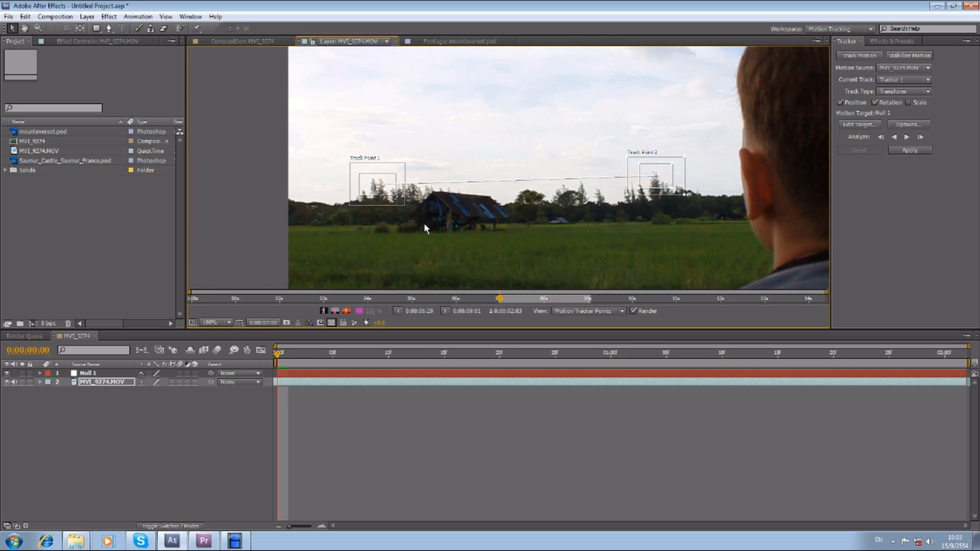
mouse_move(552, 190)
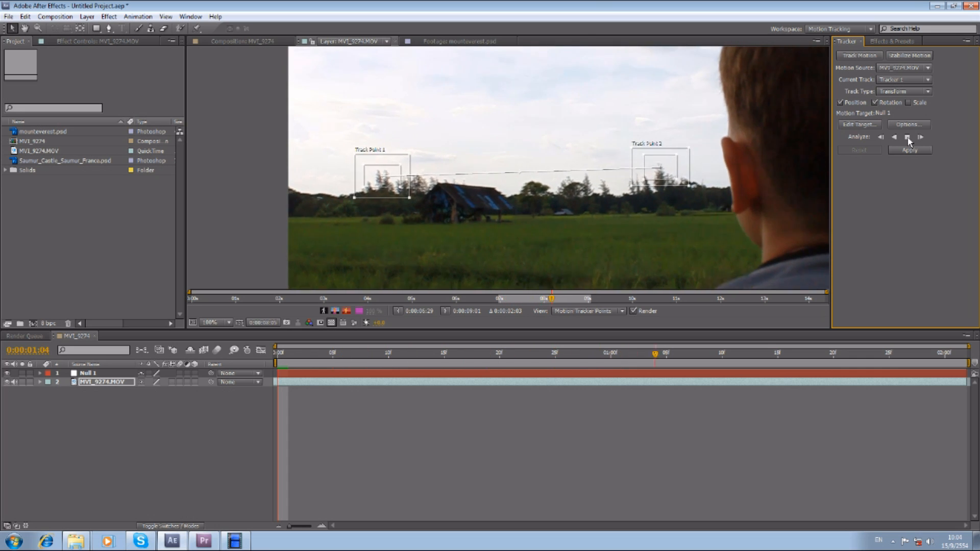
Analyze Forward through the clip, check the track, and bring up the Motion Target choice.
left_click(908, 137)
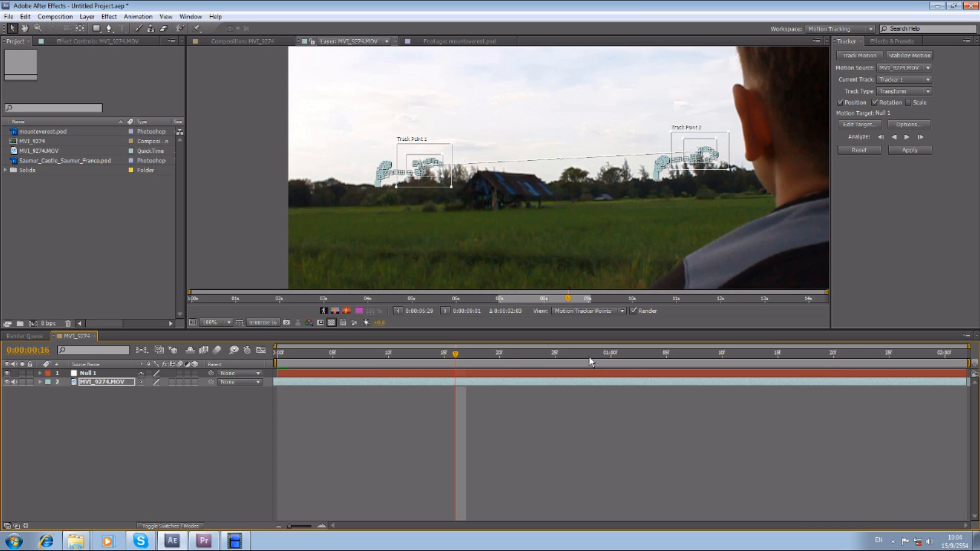
left_click(709, 353)
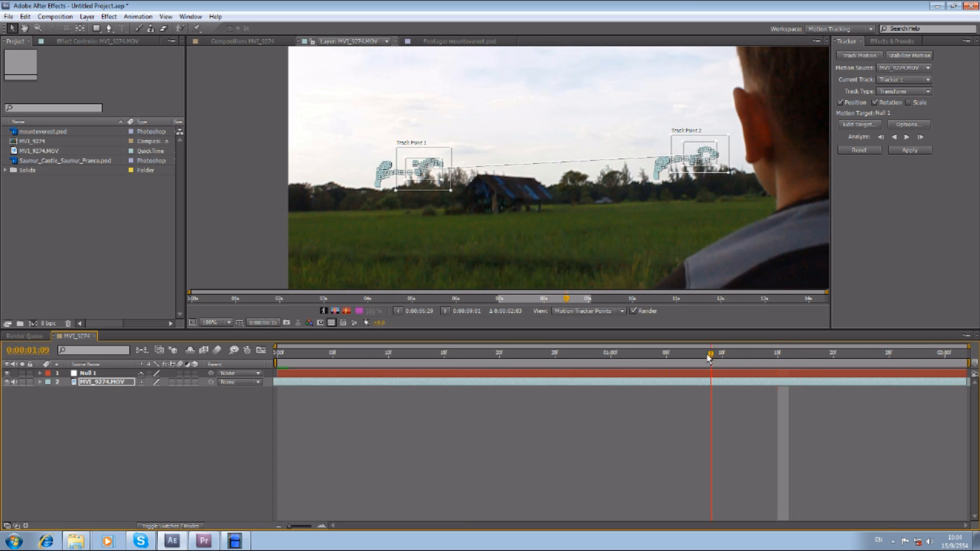
left_click(880, 137)
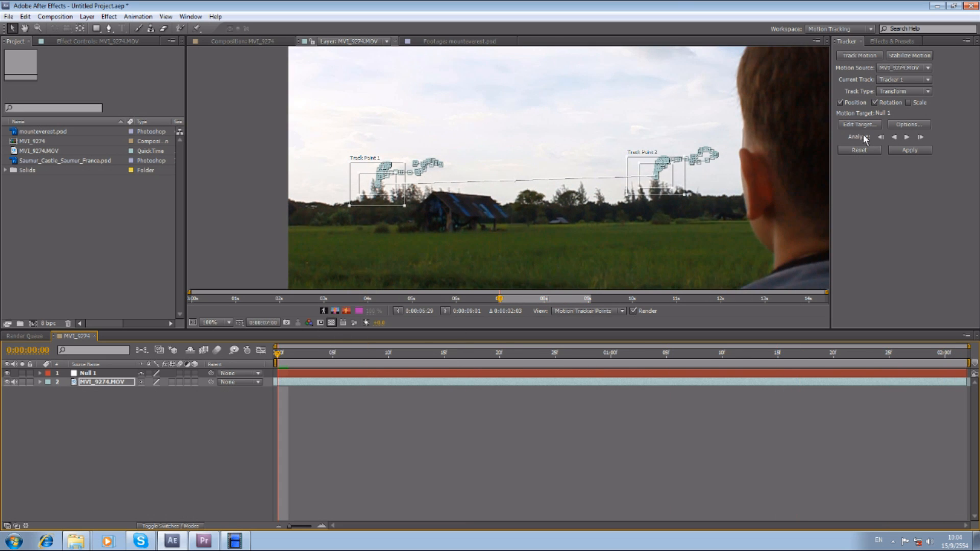
left_click(858, 124)
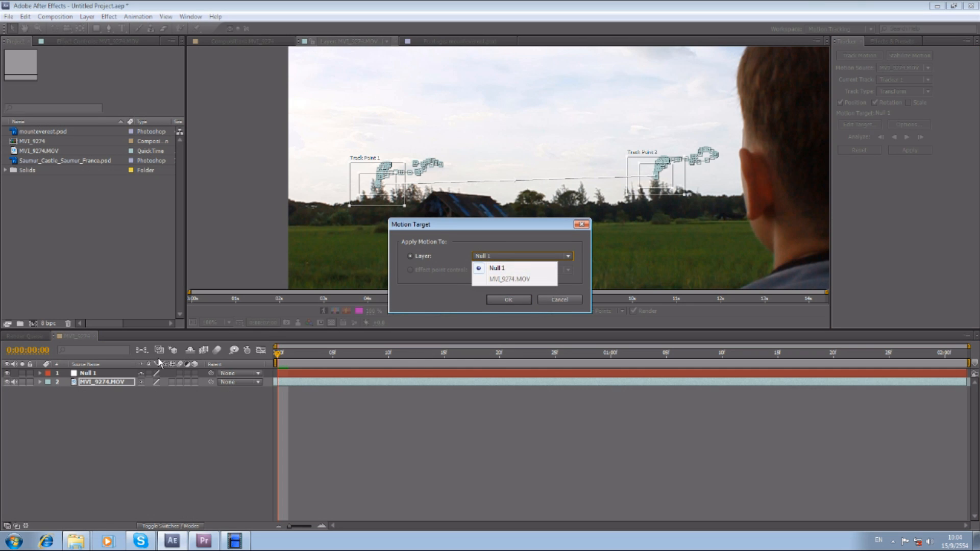
Set Null 1 as the motion target and apply the track in X and Y.
left_click(497, 267)
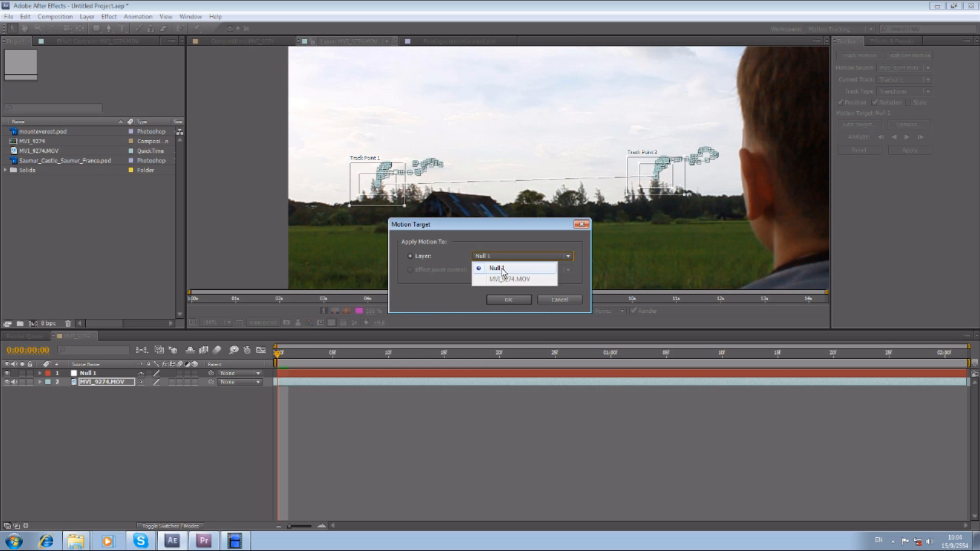
left_click(507, 299)
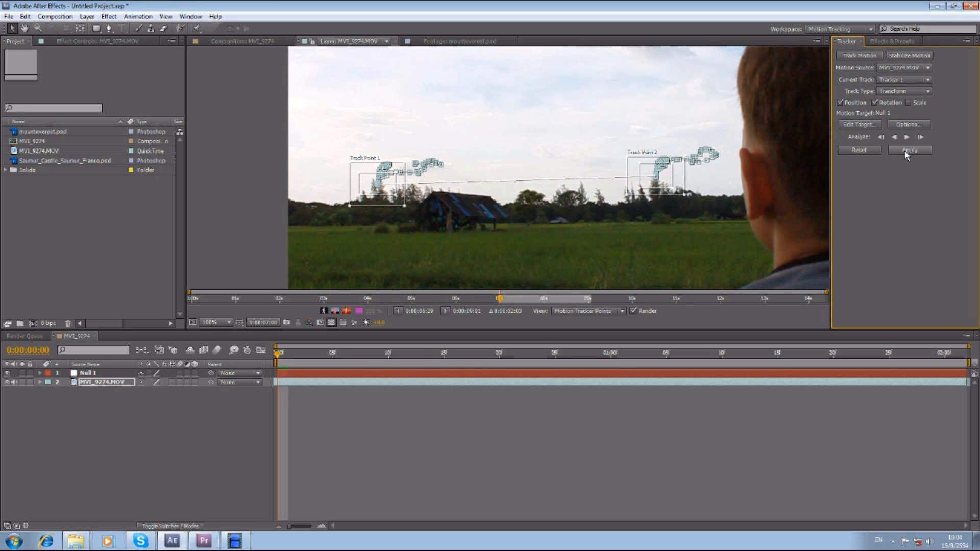
left_click(908, 149)
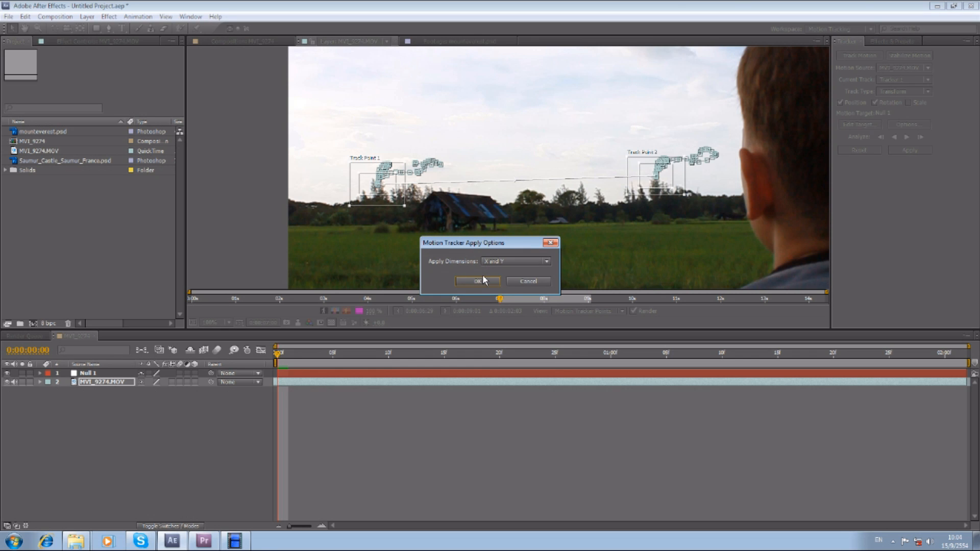
left_click(477, 281)
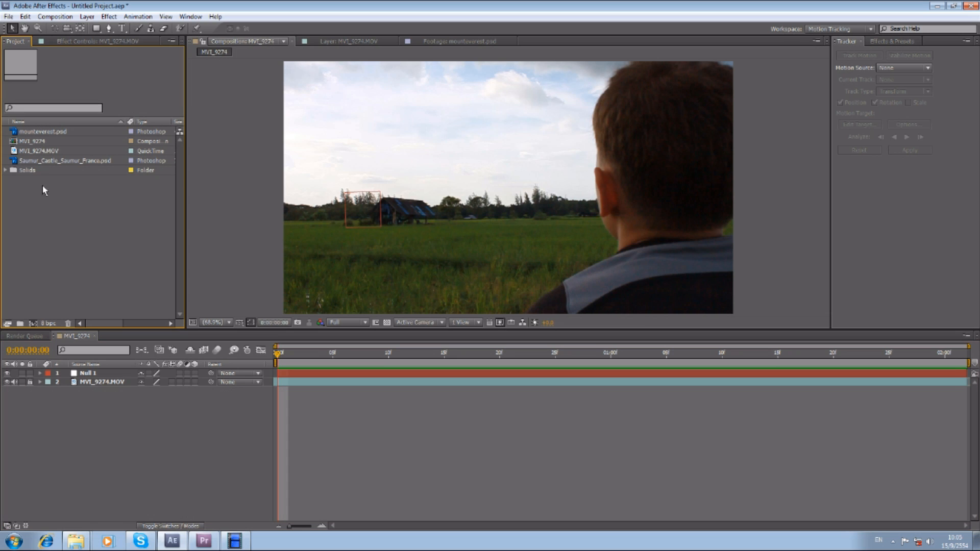
Add mounteverest.psd to the comp, scale it down across the horizon, and parent it to Null 1.
left_click(43, 132)
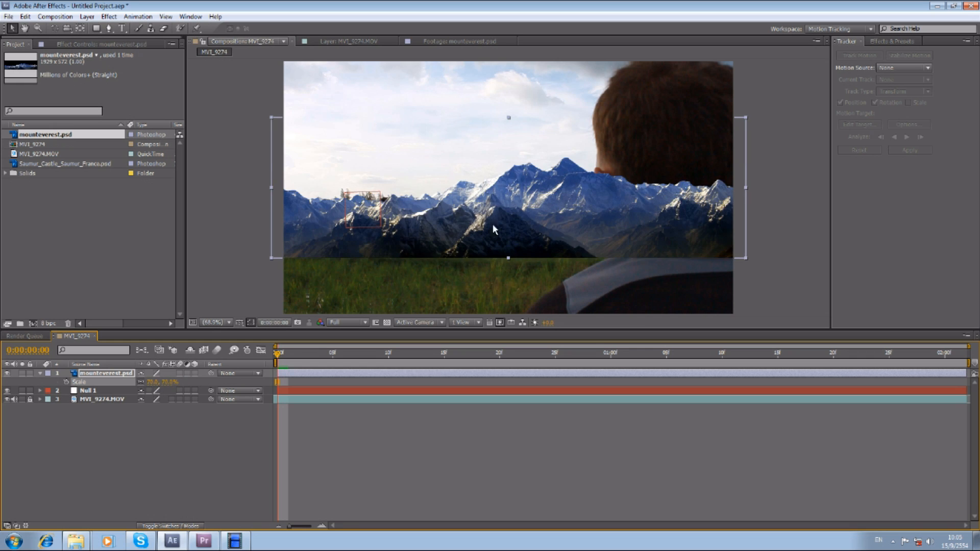
left_click_drag(177, 382, 153, 382)
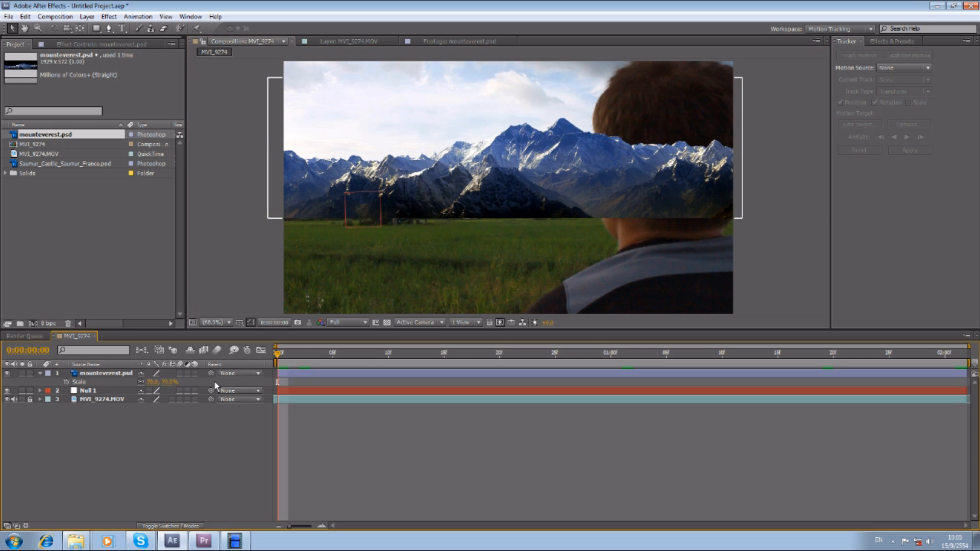
left_click(106, 373)
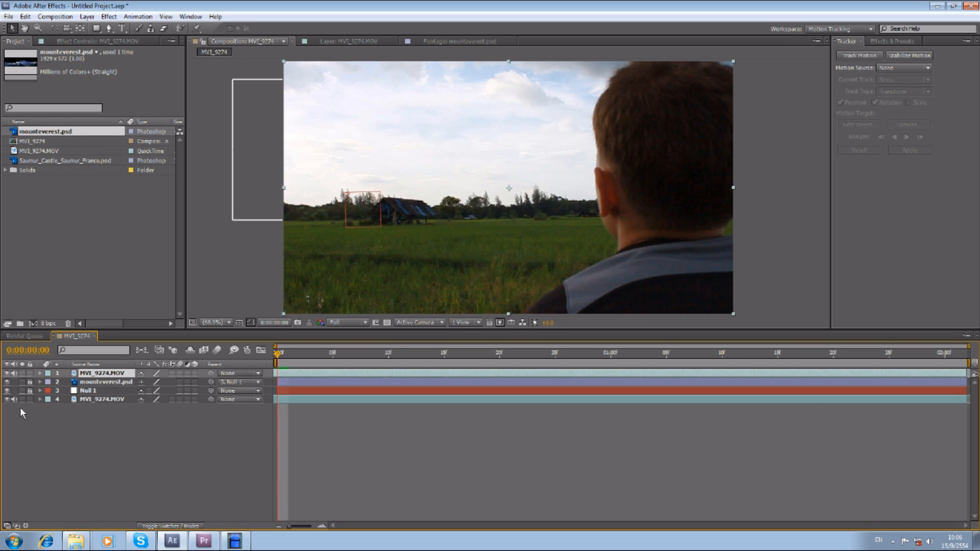
Apply Linear Color Key from the Keying effects to the top MVI_9274.MOV and key the sky colour.
left_click(889, 40)
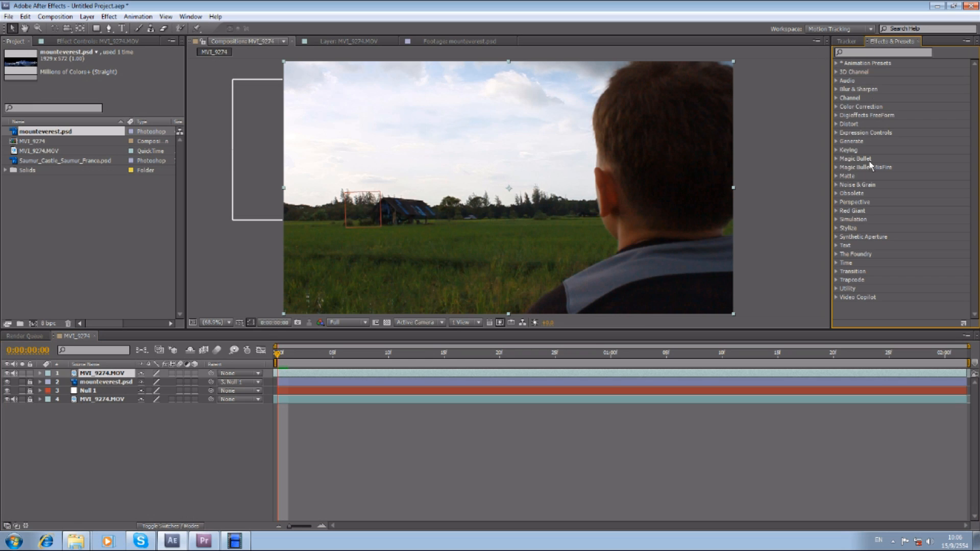
left_click(848, 149)
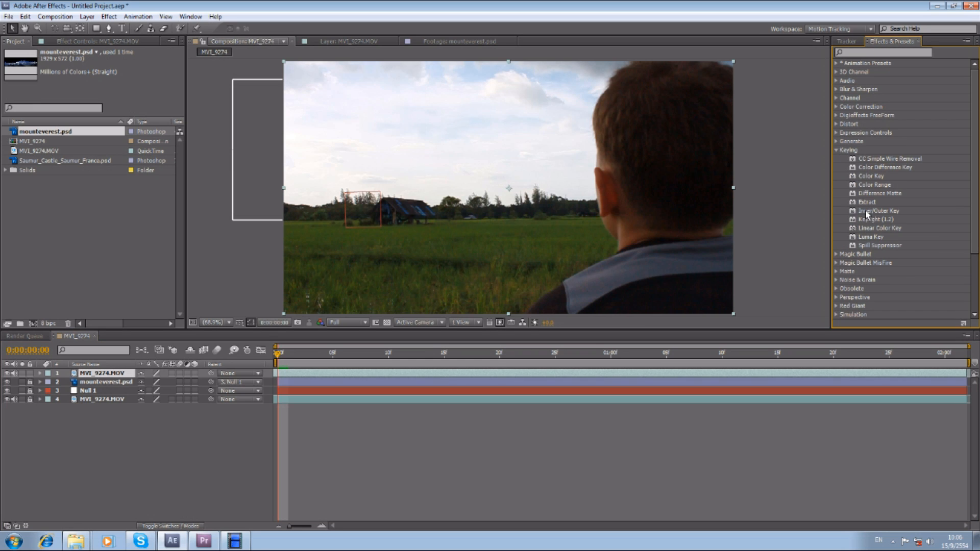
mouse_move(335, 224)
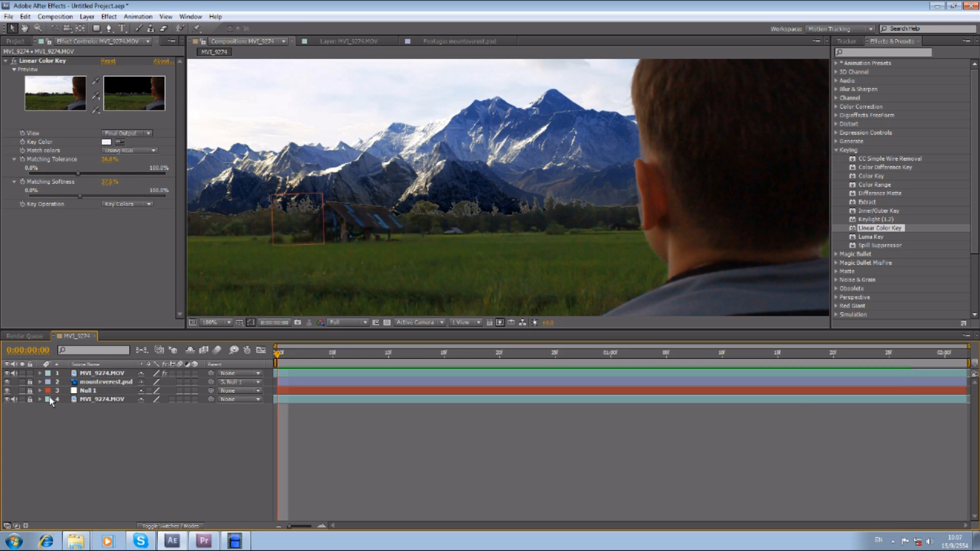
left_click(211, 322)
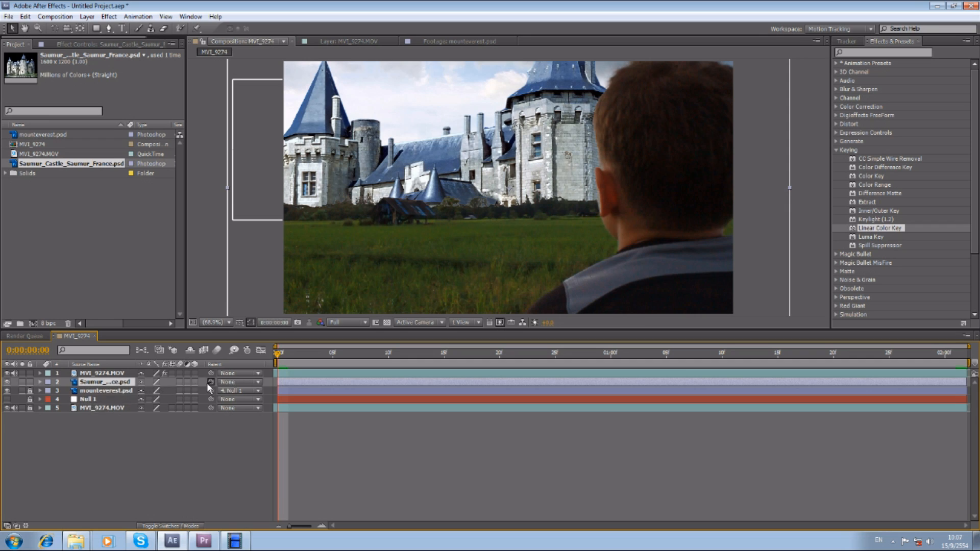
Parent the Saumur castle layer to Null 1 and lower its Scale to sit on the horizon.
left_click(238, 382)
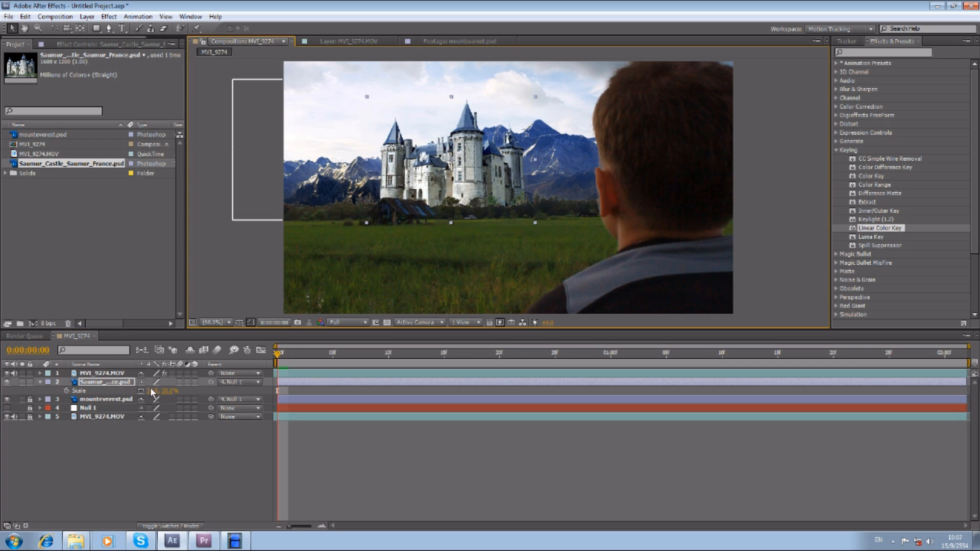
left_click(455, 352)
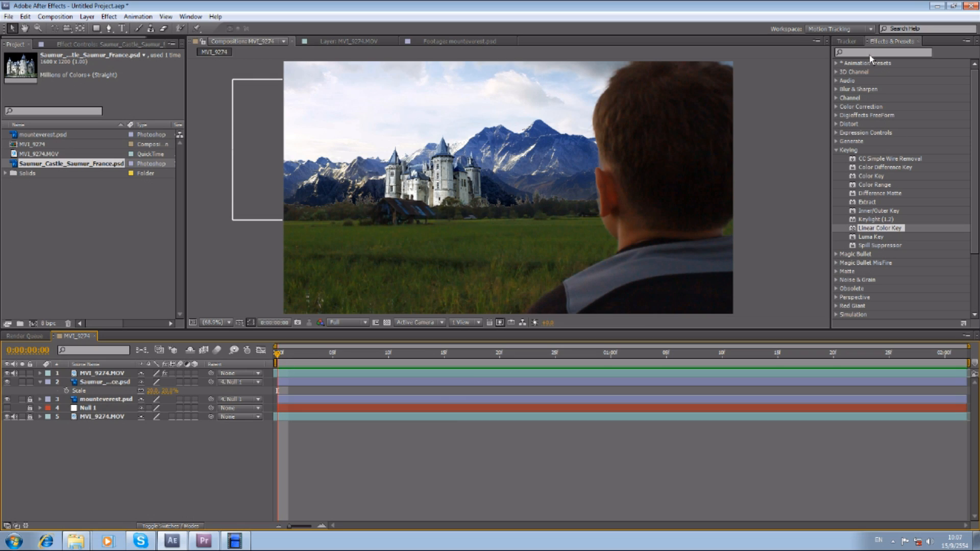
type("came")
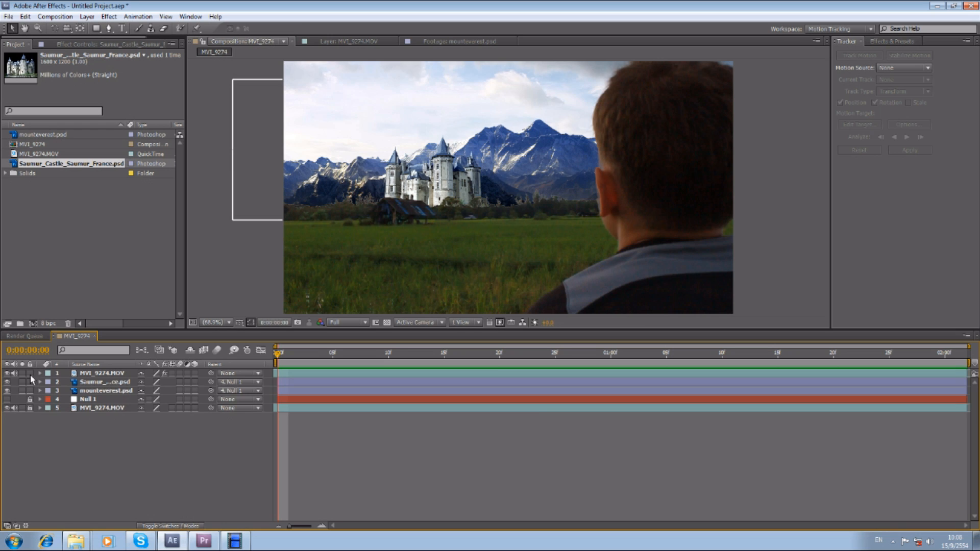
Apply Color Balance to mounteverest.psd and the castle, adjust shadows, and add Fast Blur to the castle.
left_click(892, 41)
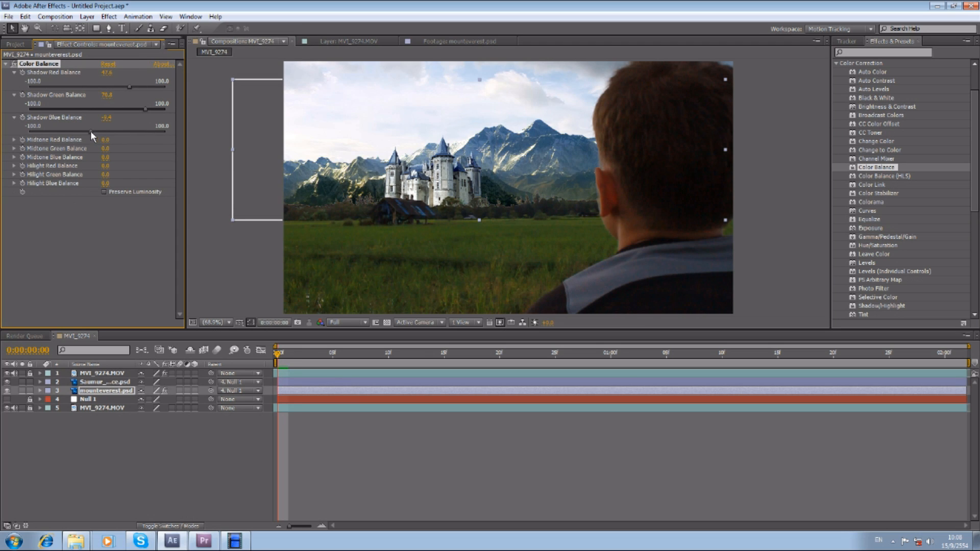
left_click(105, 382)
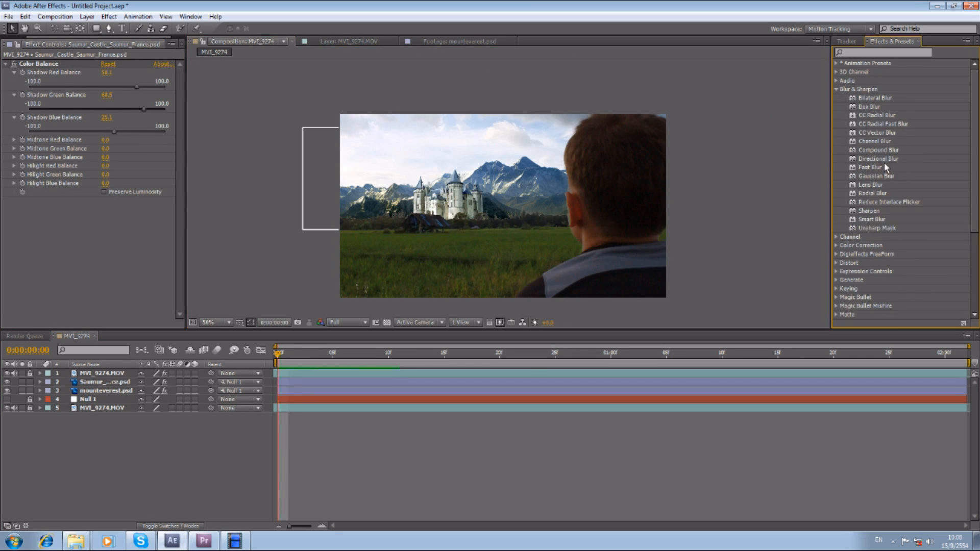
double_click(869, 166)
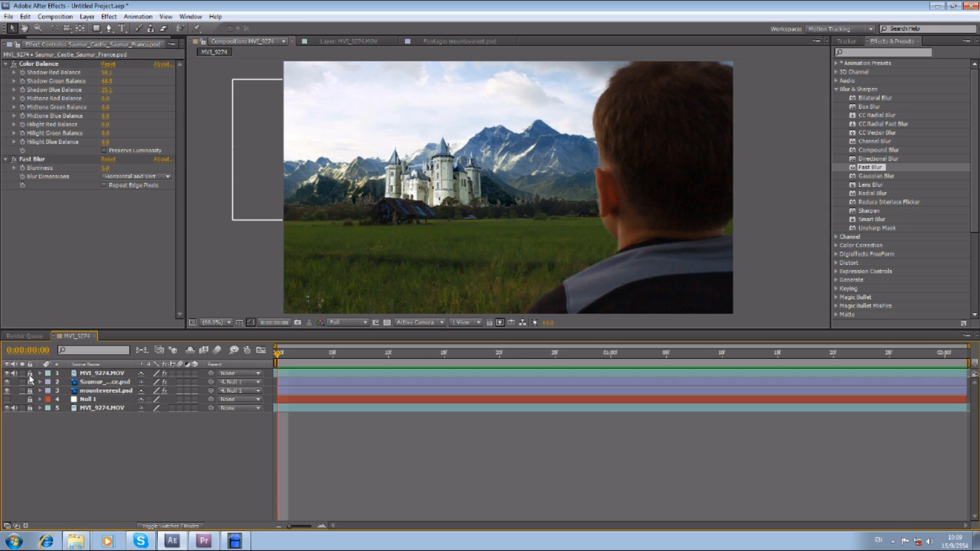
left_click(101, 372)
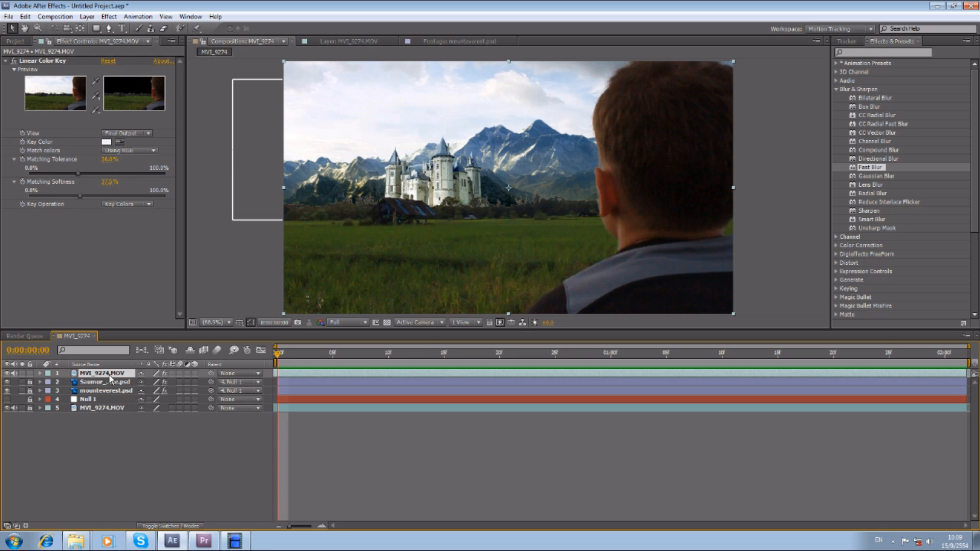
Create a new white solid layer from the timeline's New > Solid menu.
right_click(109, 388)
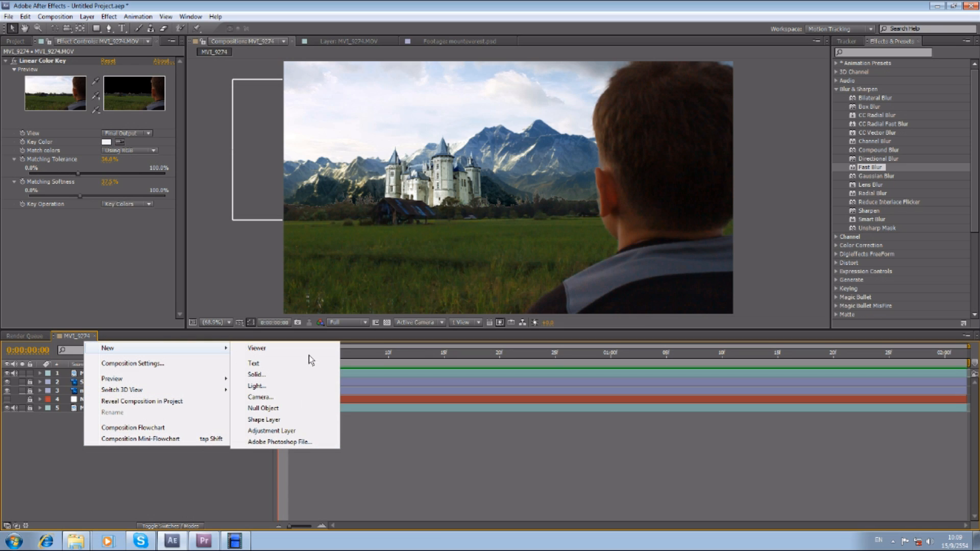
left_click(255, 375)
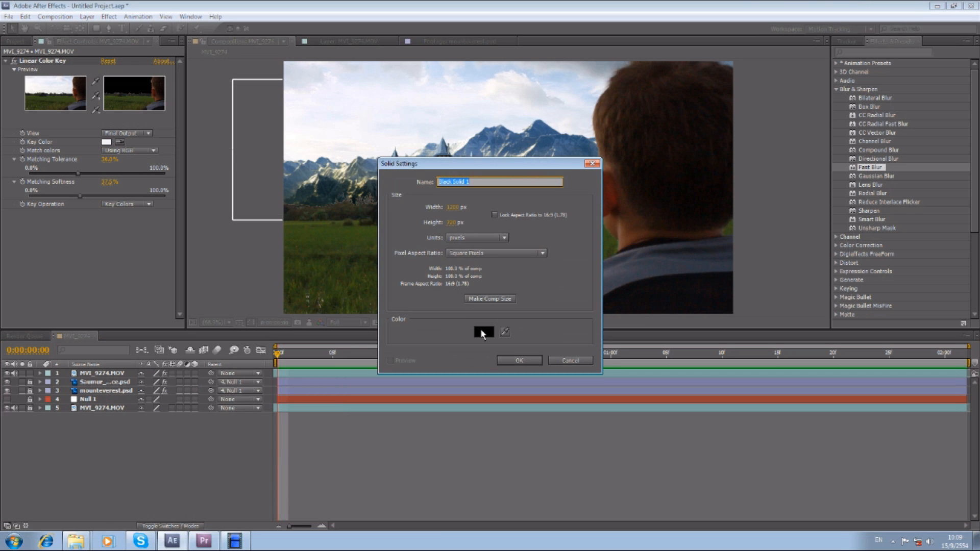
left_click(484, 331)
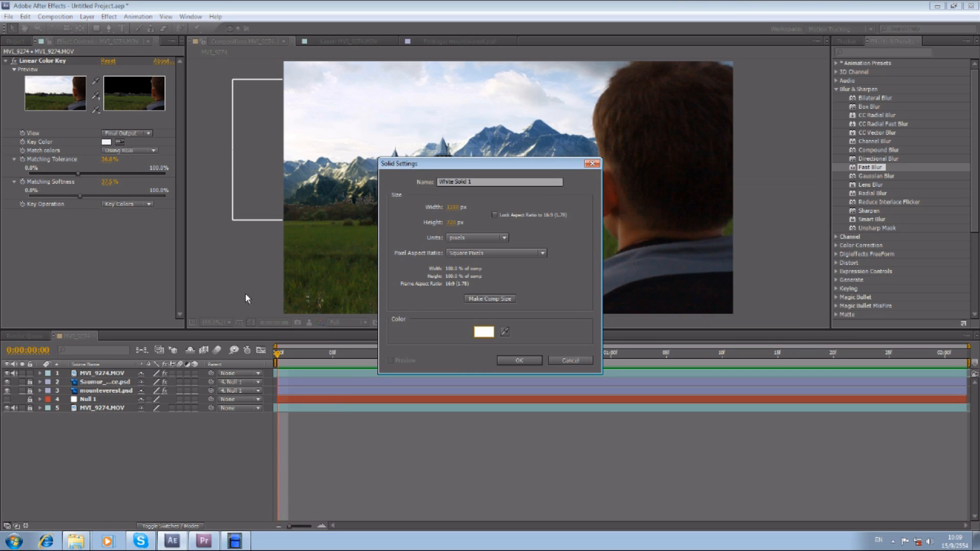
left_click(518, 360)
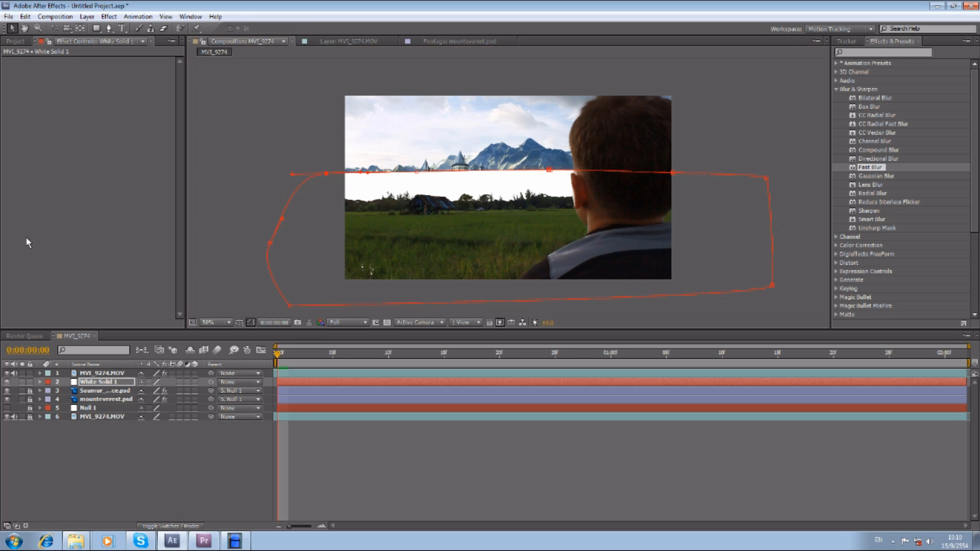
Mask the solid along the horizon with the Pen tool, rename it Fog and parent it to Null 1.
left_click(40, 382)
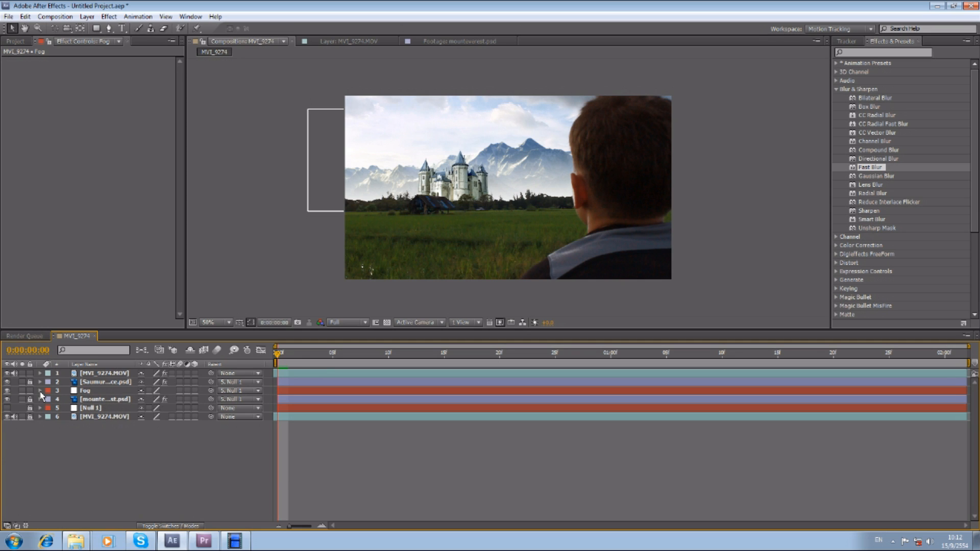
left_click(39, 390)
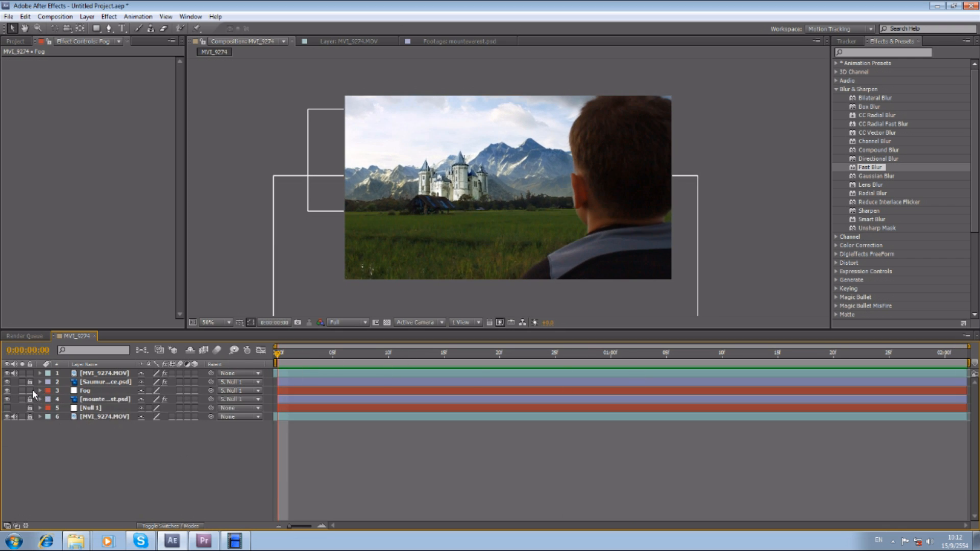
mouse_move(220, 410)
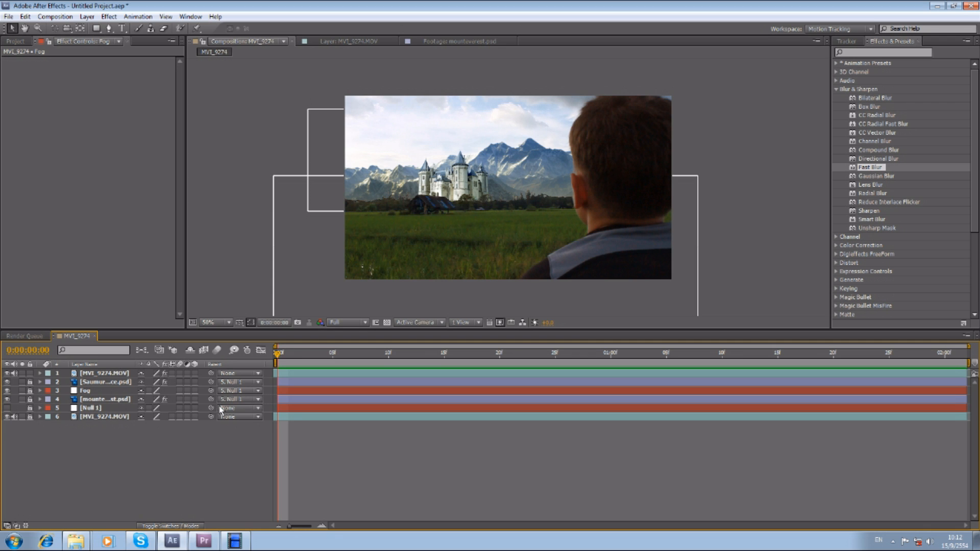